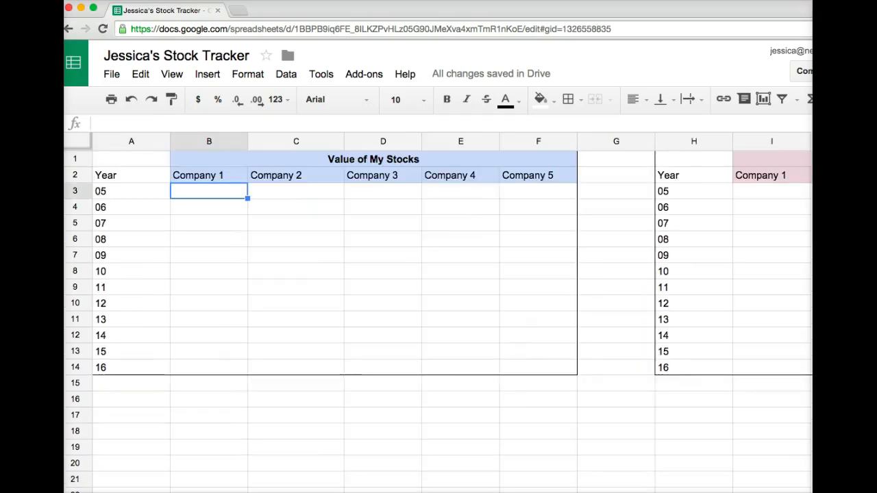
Rename the first headers to Microsoft and Abercrombie & Fitch, then select a Return on Investment header.
click(209, 175)
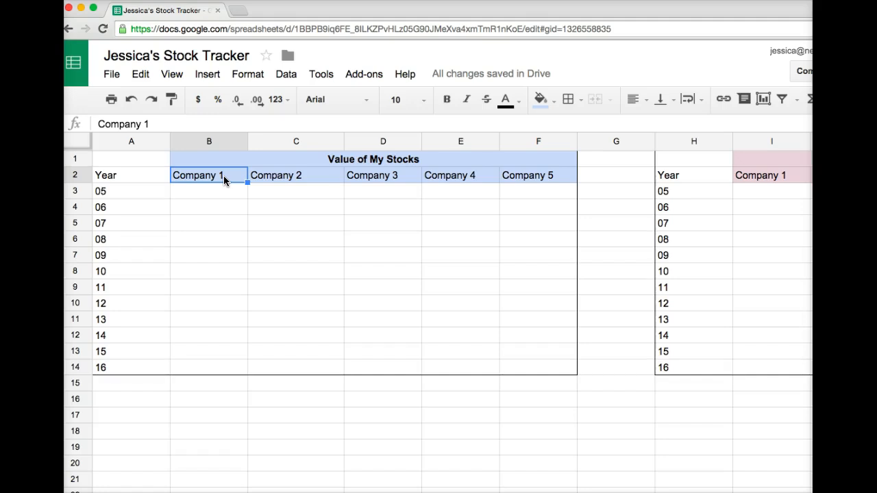
text(Microsoft)
click(296, 175)
text(Abercrombie & Fitch)
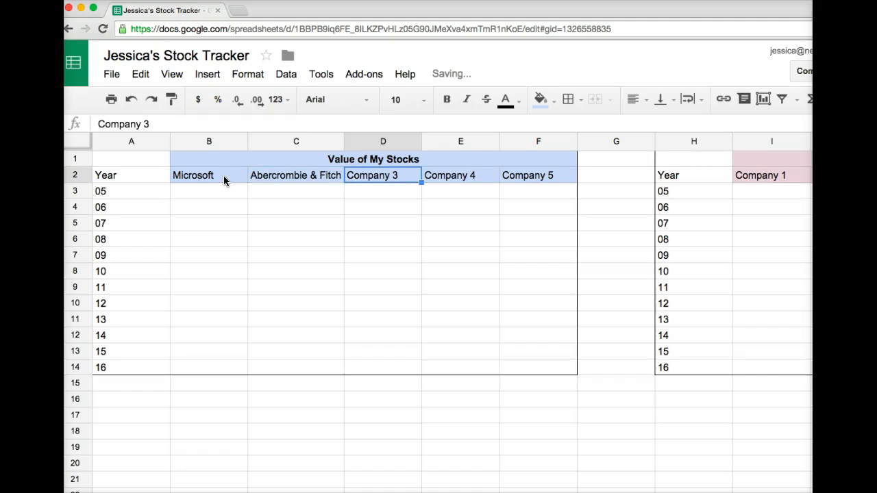
click(460, 175)
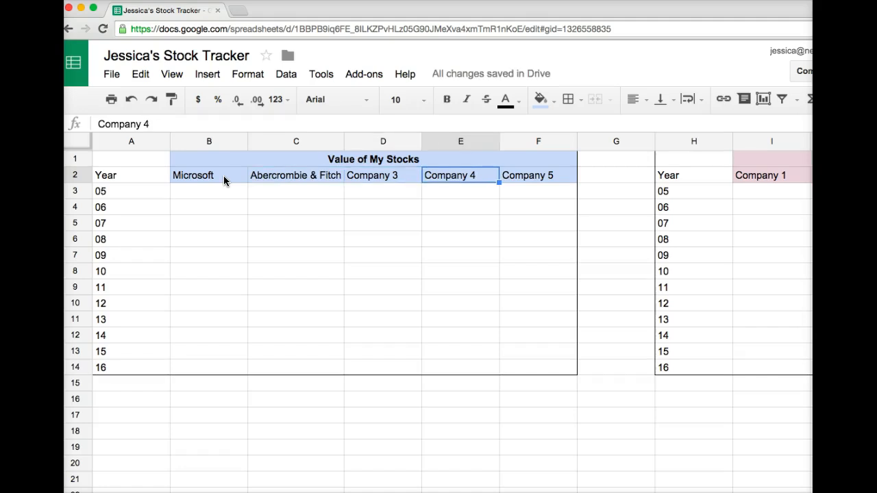
scroll(right, 3)
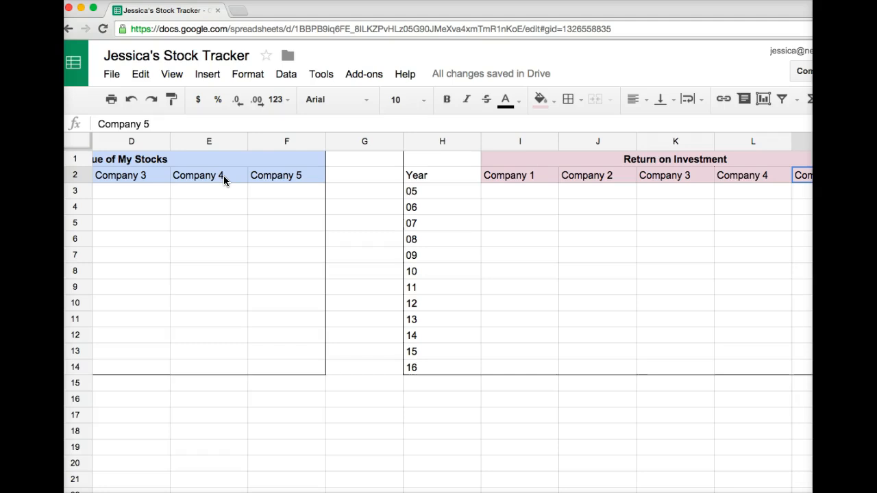
click(597, 174)
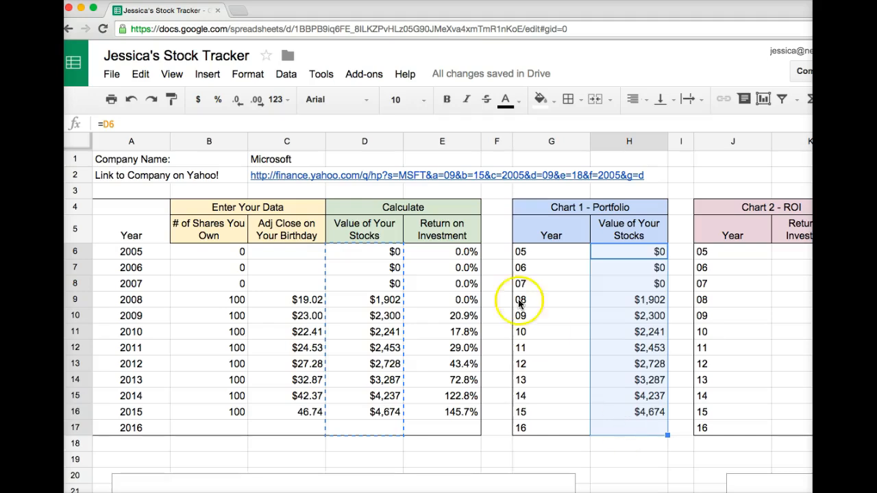
Paste Microsoft's yearly stock values as values only into B3 of Stock Comparison.
click(141, 74)
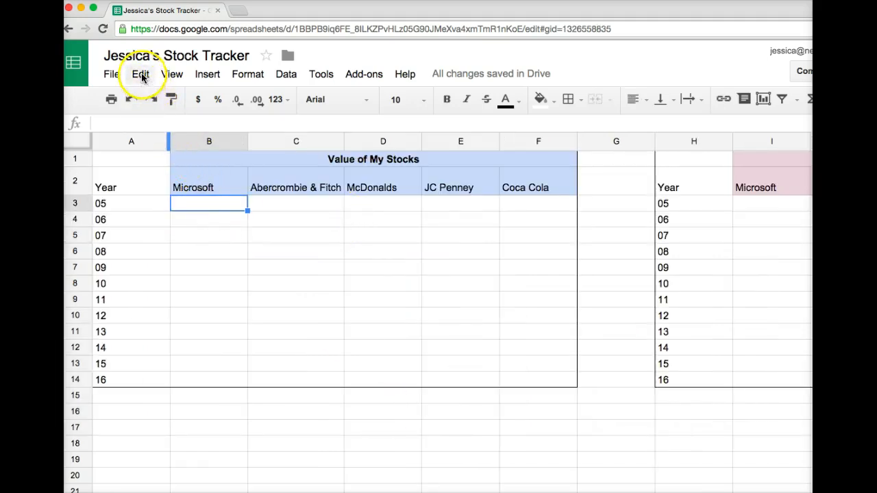
click(141, 74)
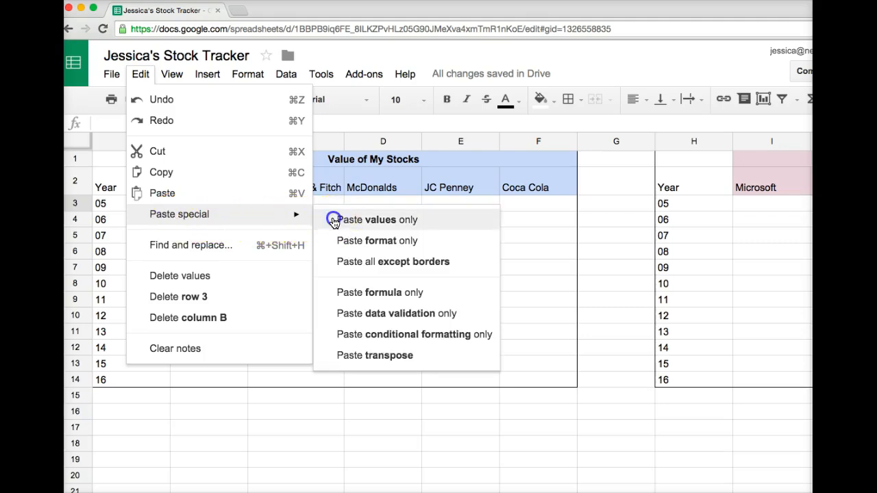
click(379, 219)
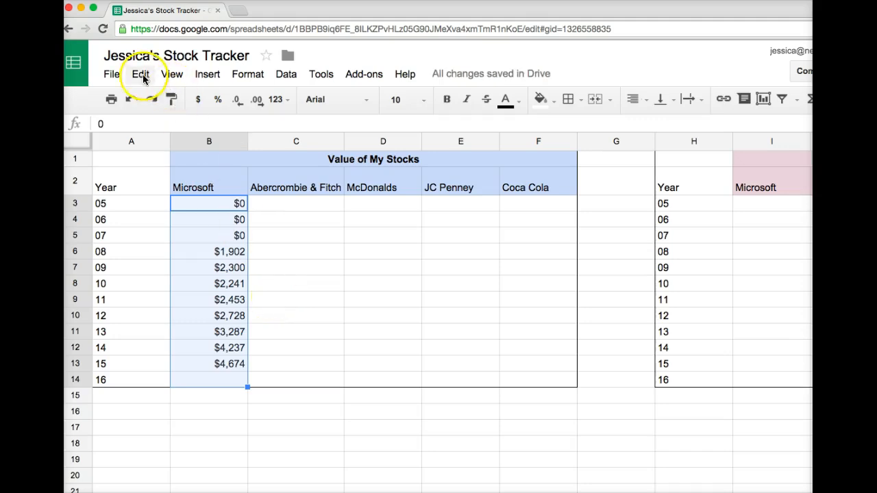
click(140, 74)
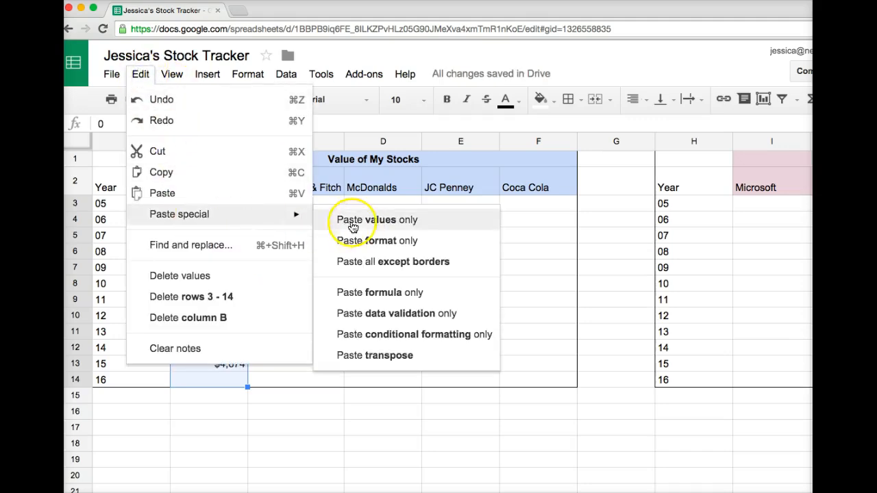
mouse_move(370, 229)
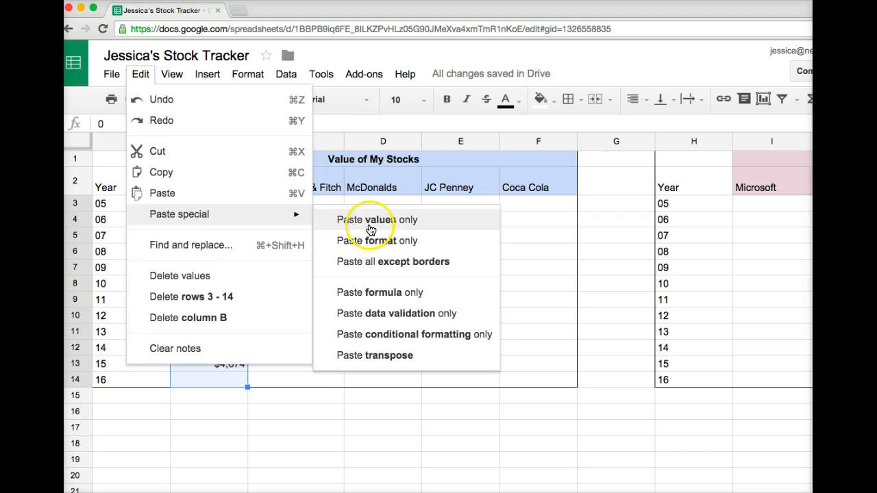
click(377, 220)
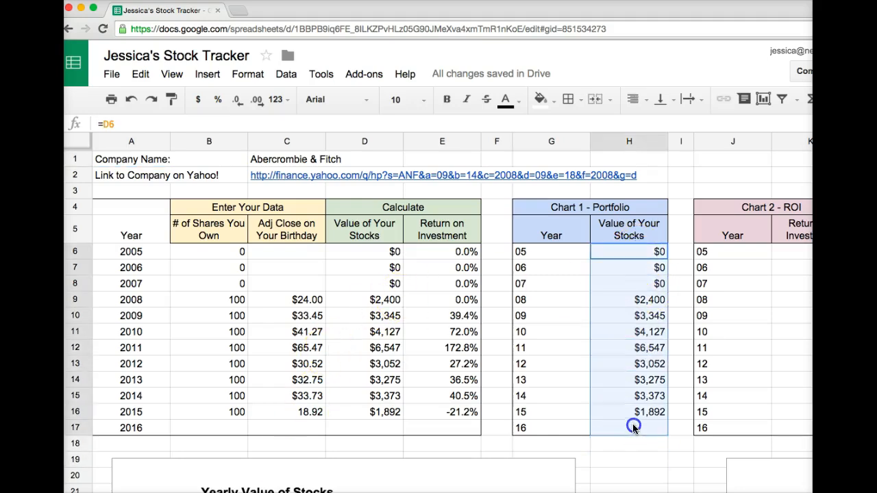
Paste Abercrombie & Fitch's yearly values, ending at $1,892, into column C.
click(140, 74)
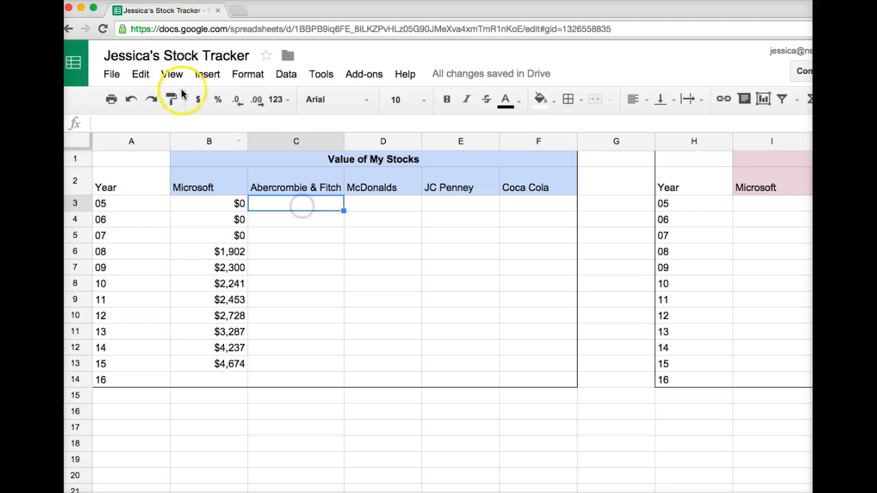
click(139, 74)
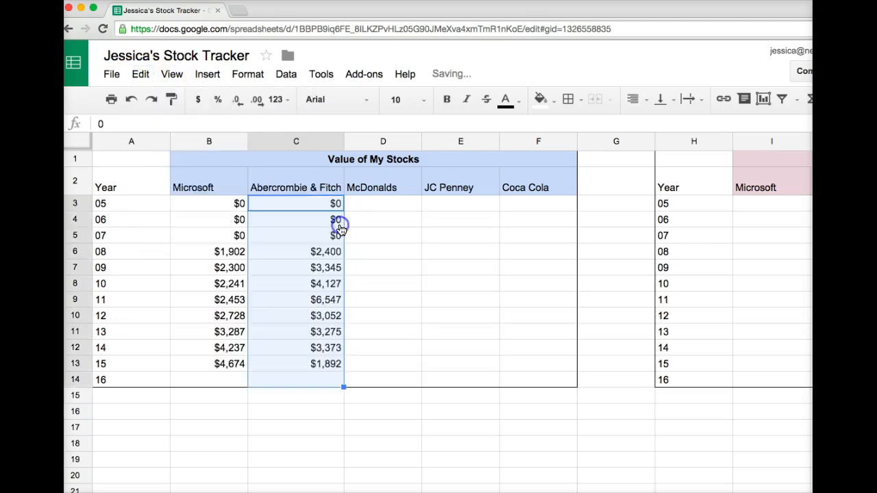
click(209, 443)
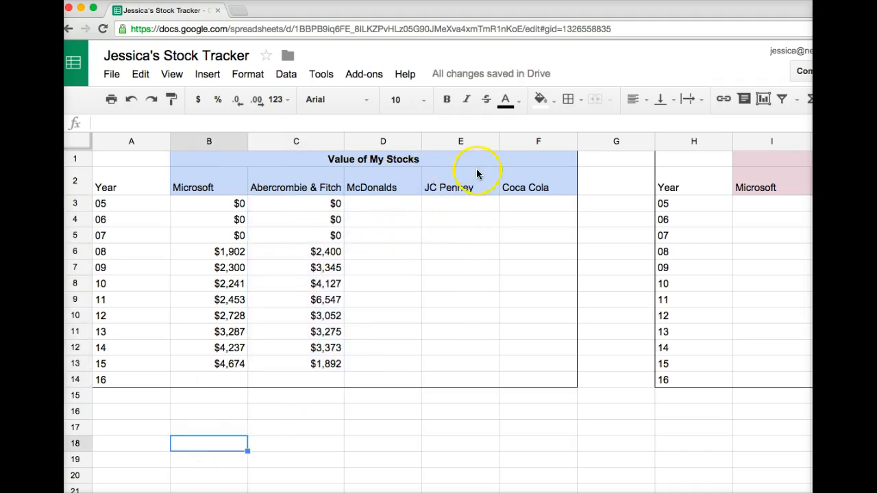
mouse_move(718, 226)
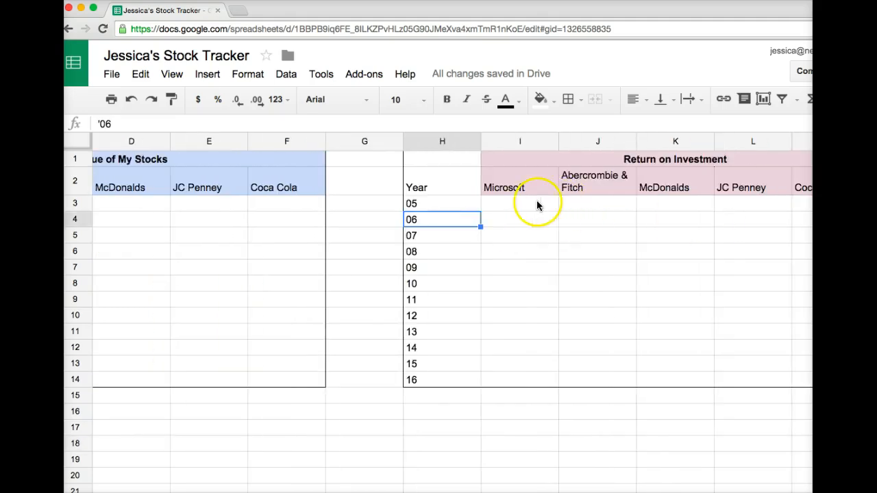
Paste Microsoft's return percentages as values only starting in I3.
click(519, 187)
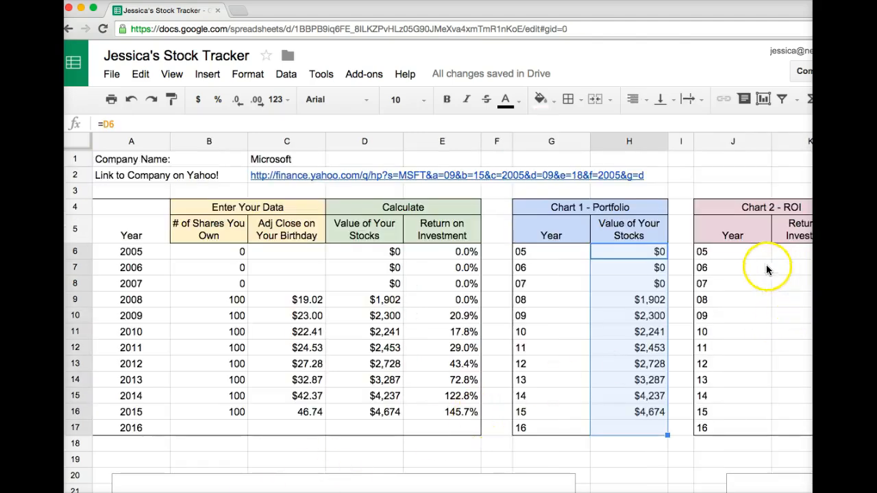
scroll(right, 3)
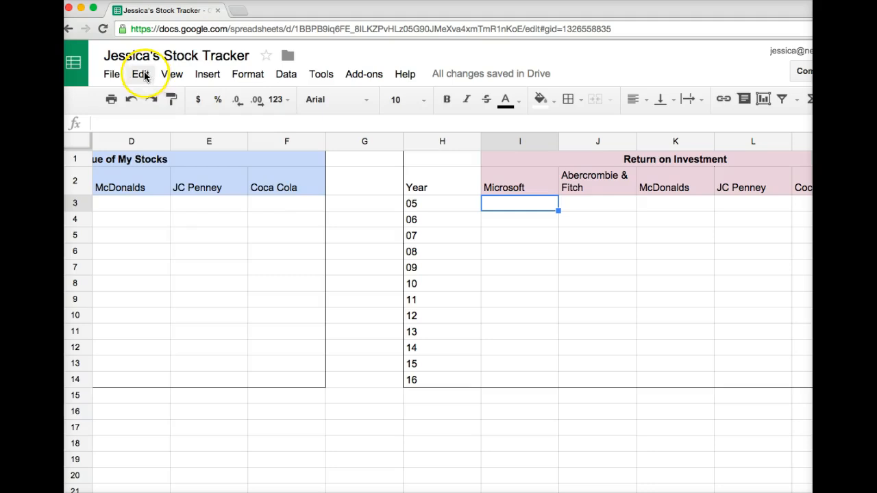
click(141, 74)
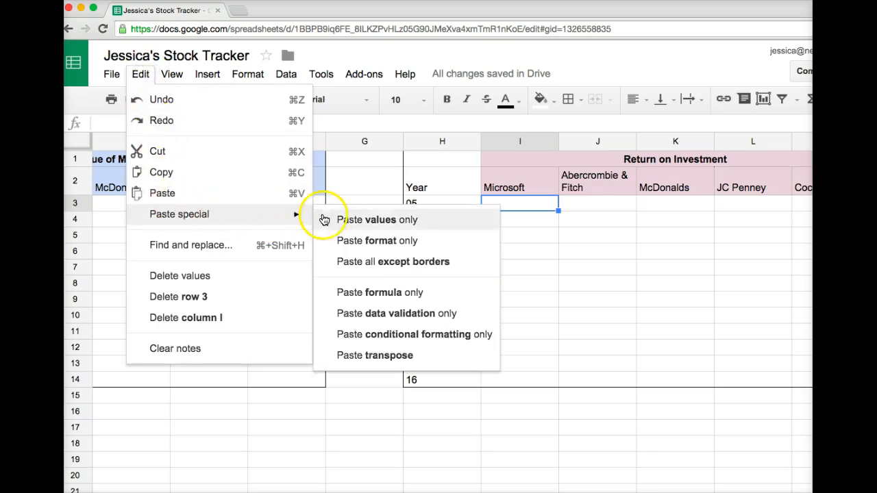
click(376, 219)
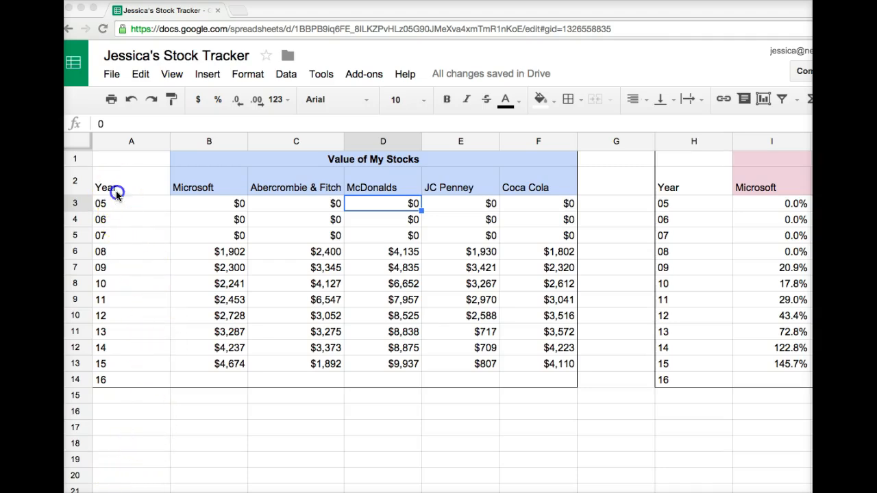
Select the Value of My Stocks table A2:F14 and open the Insert menu.
click(130, 188)
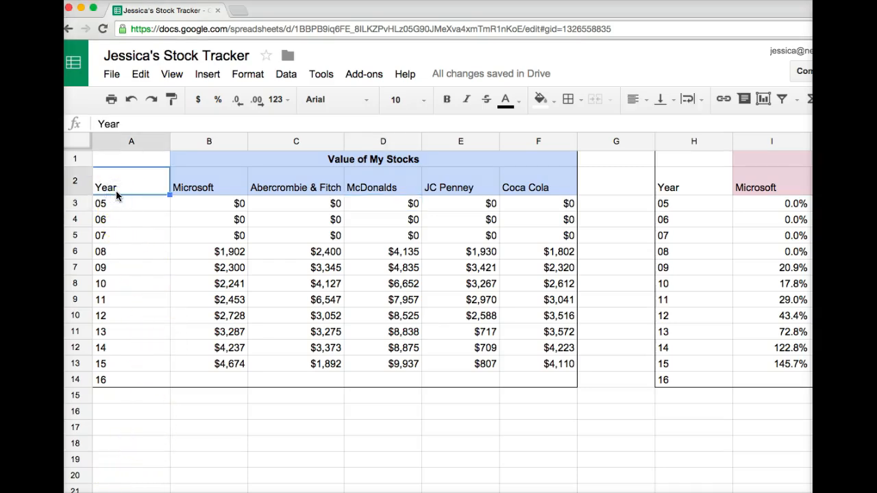
click(105, 187)
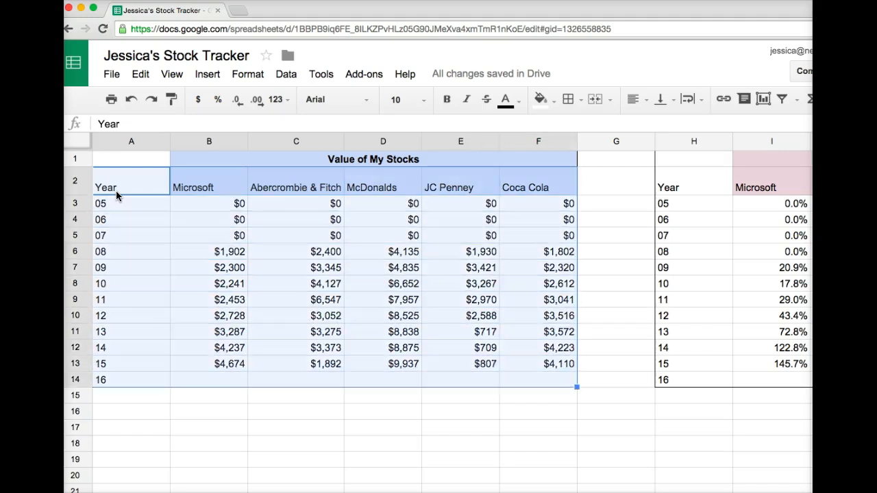
click(116, 187)
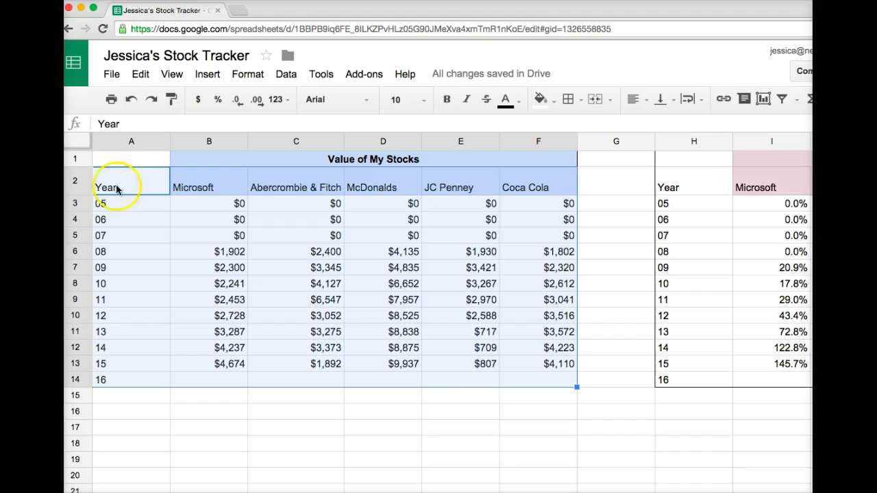
click(207, 74)
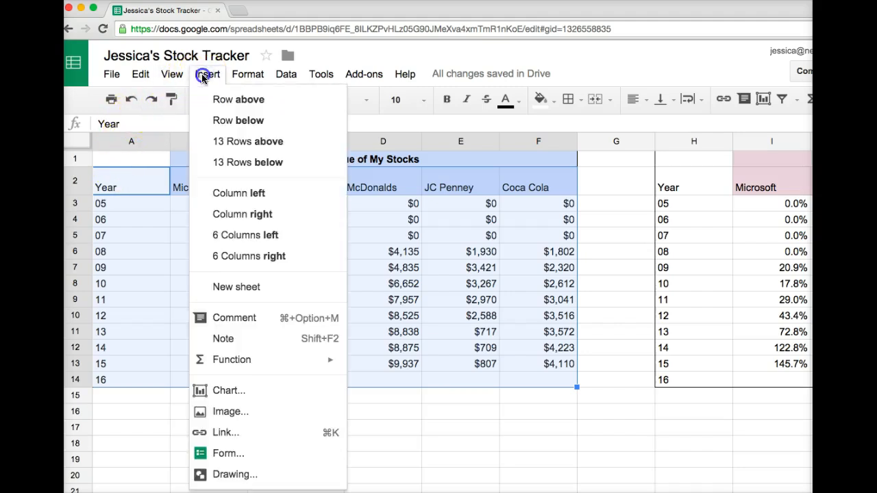
mouse_move(231, 339)
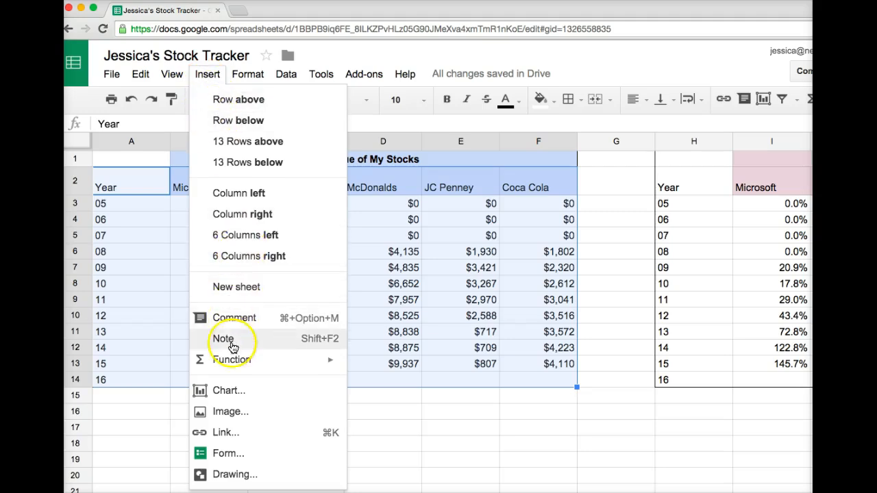
mouse_move(228, 391)
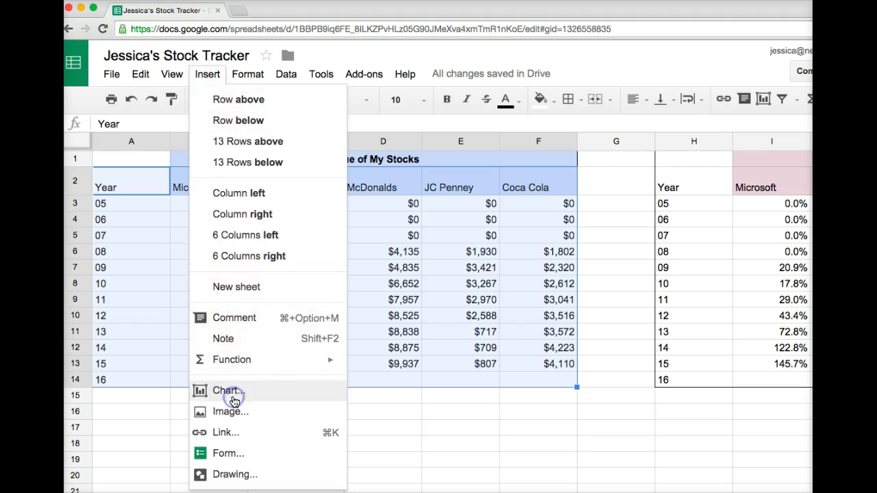
Insert a chart and choose the basic Line chart for range A2:F14.
click(226, 390)
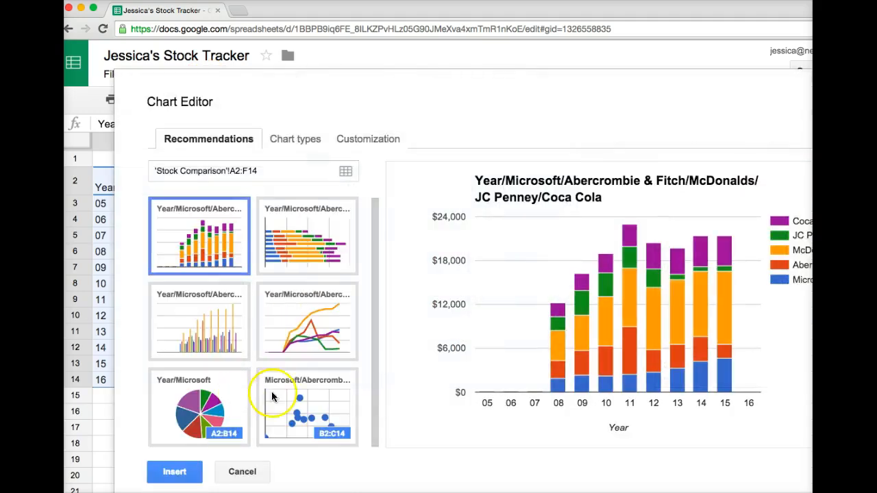
mouse_move(463, 396)
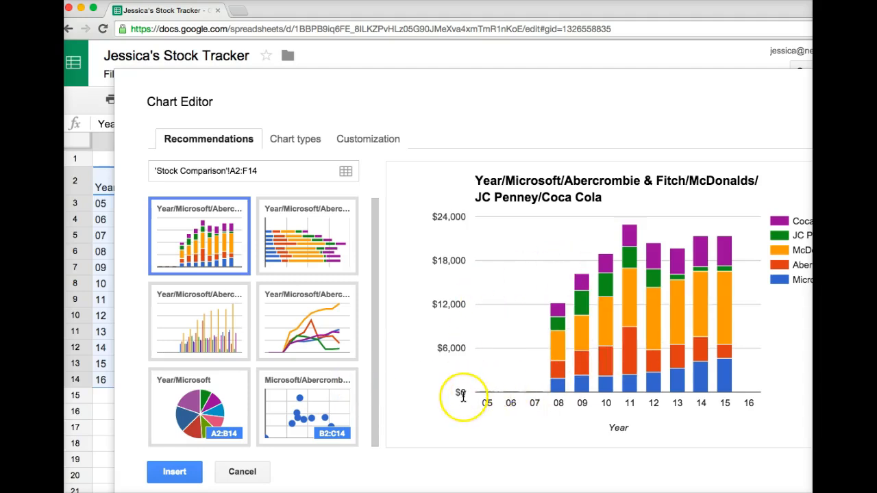
mouse_move(418, 336)
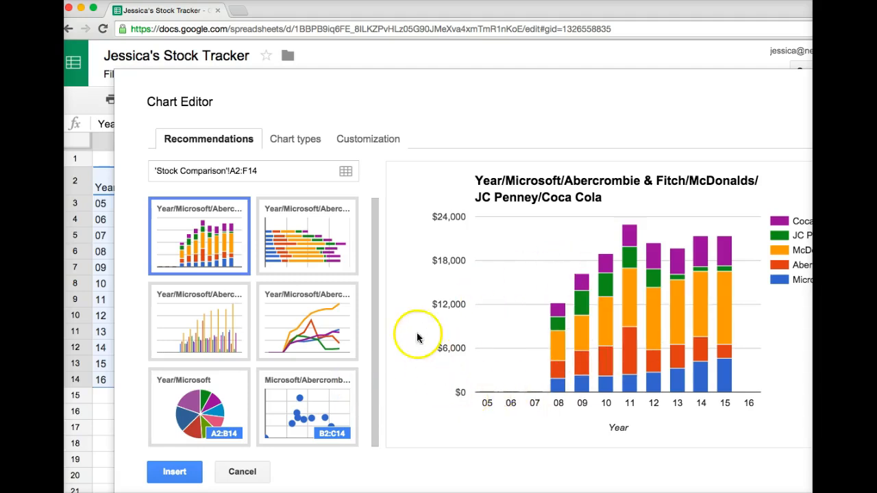
click(290, 138)
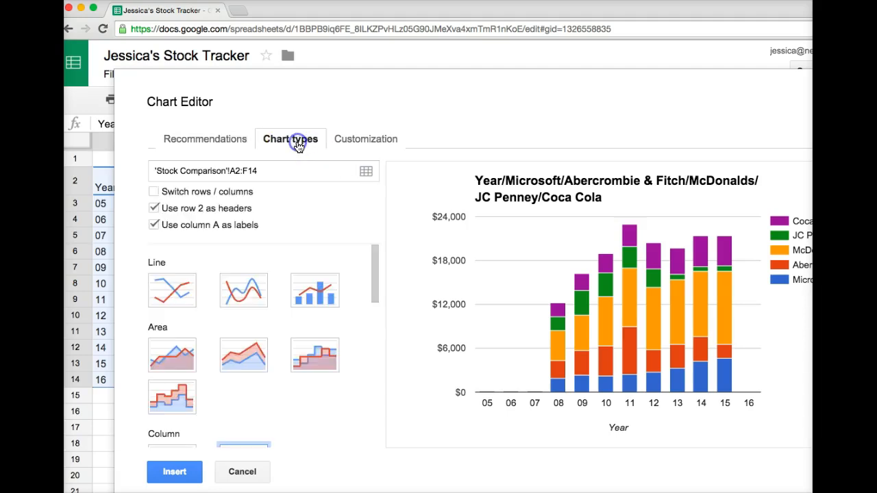
click(172, 289)
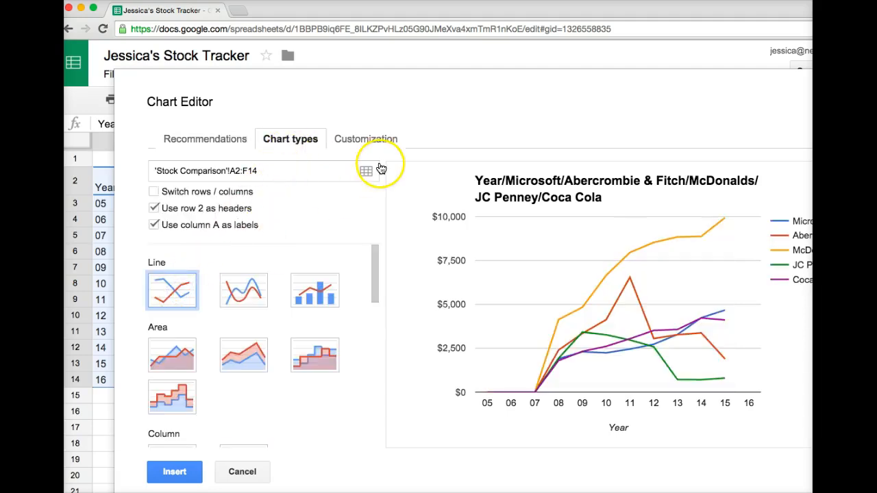
mouse_move(613, 298)
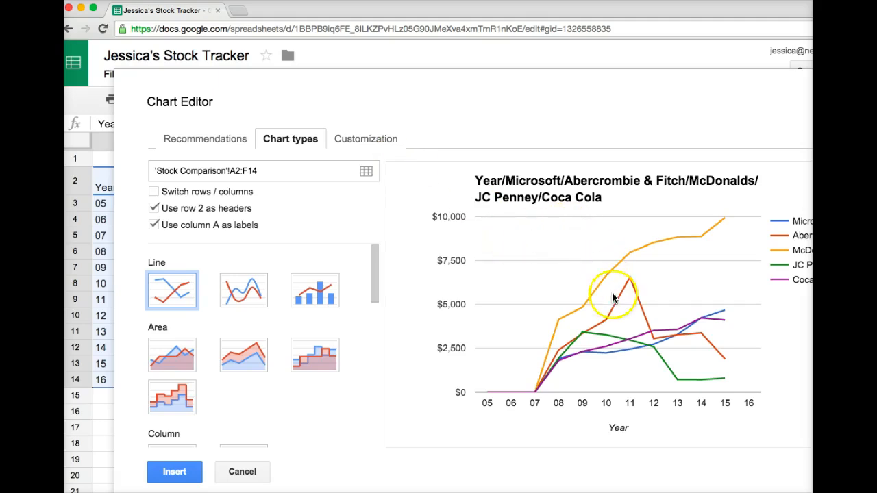
mouse_move(668, 349)
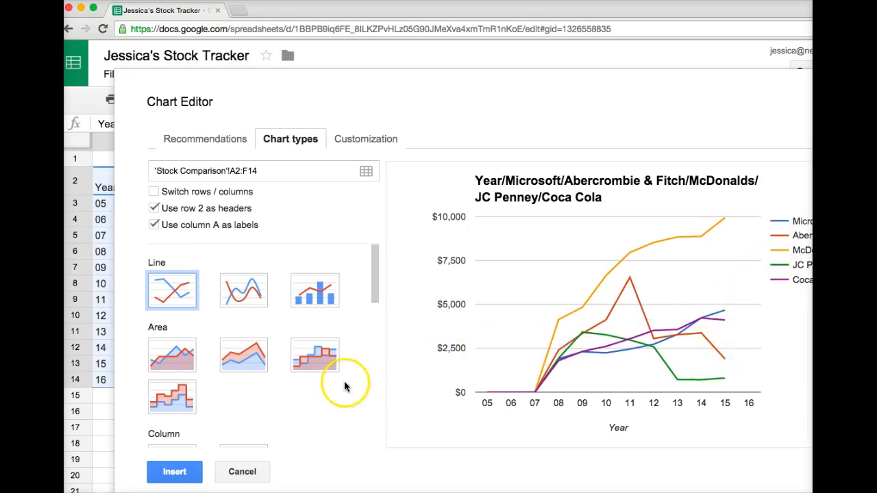
click(174, 471)
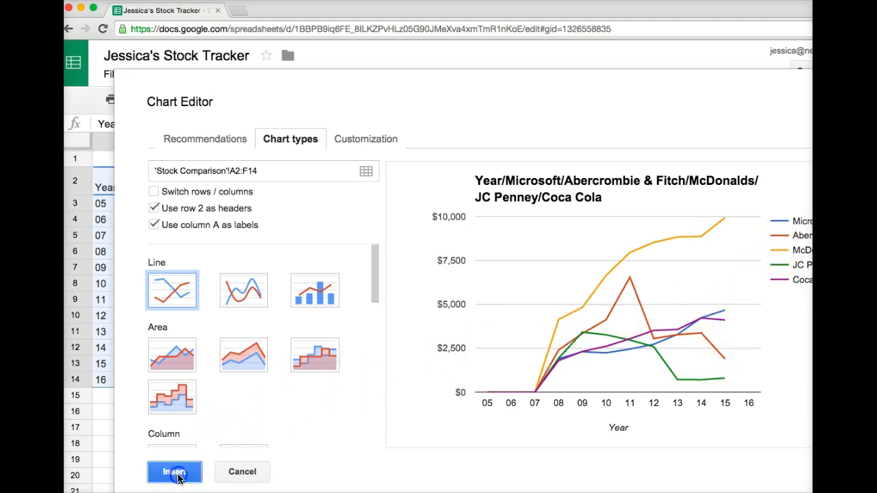
Insert the stock value line chart and move it below the Value of My Stocks table.
click(175, 471)
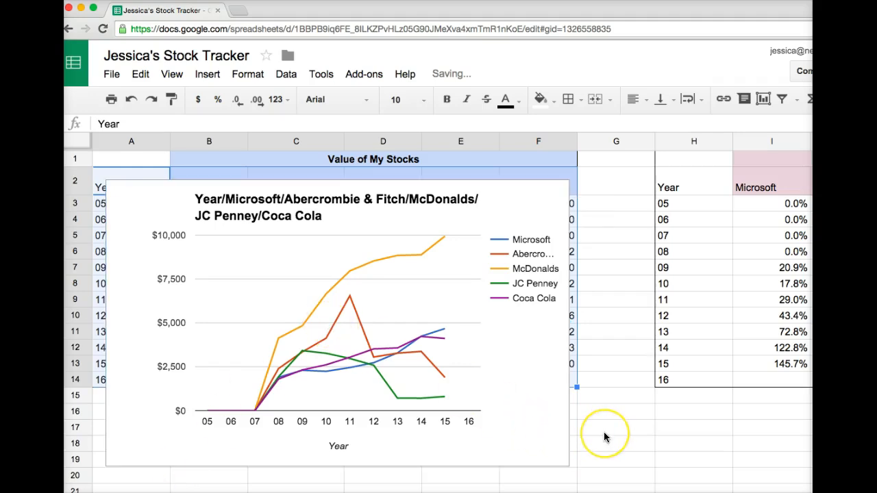
mouse_move(582, 407)
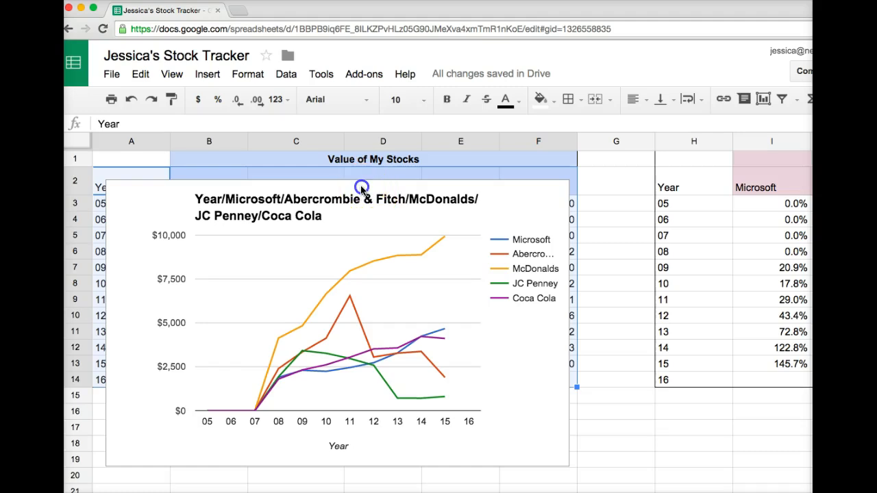
click(362, 188)
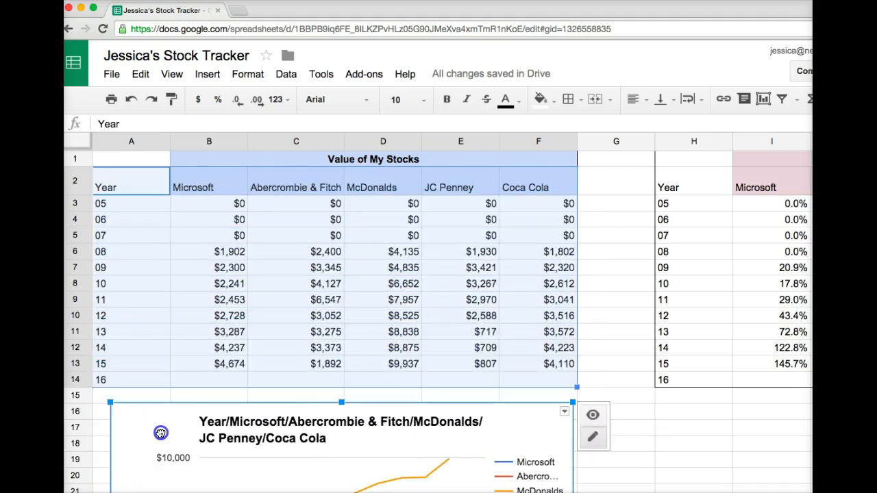
scroll(down, 3)
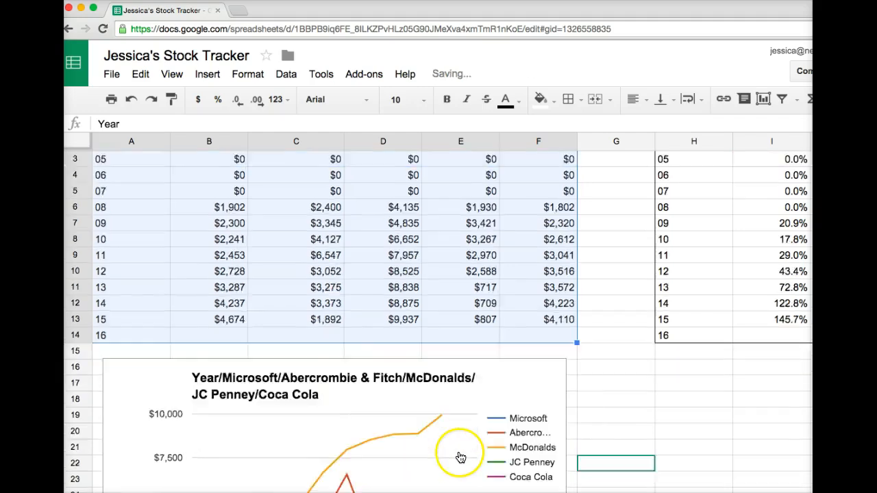
scroll(down, 3)
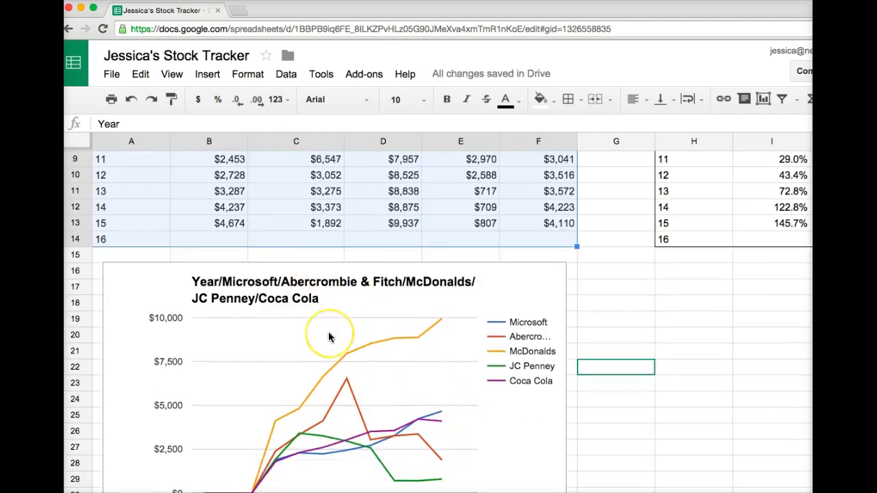
scroll(down, 3)
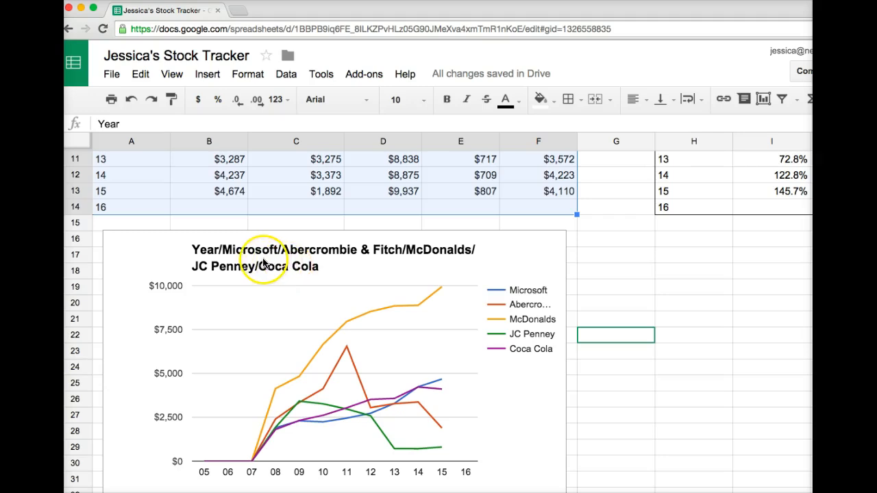
Rename the chart title to 'Yearly Value of My Stocks'.
double_click(247, 250)
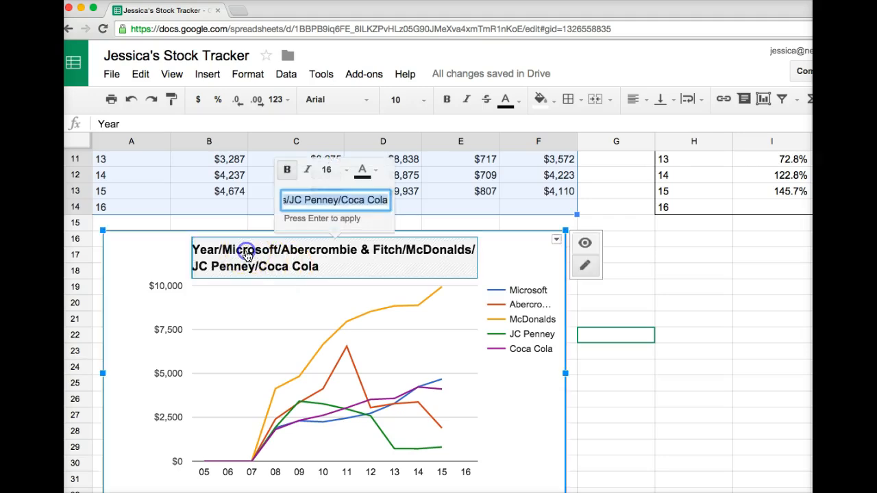
mouse_move(324, 267)
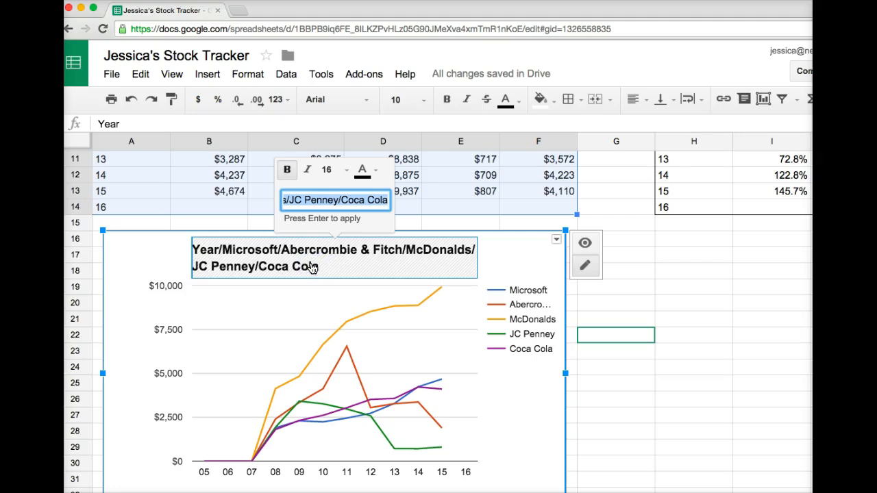
text(Yearly Value of)
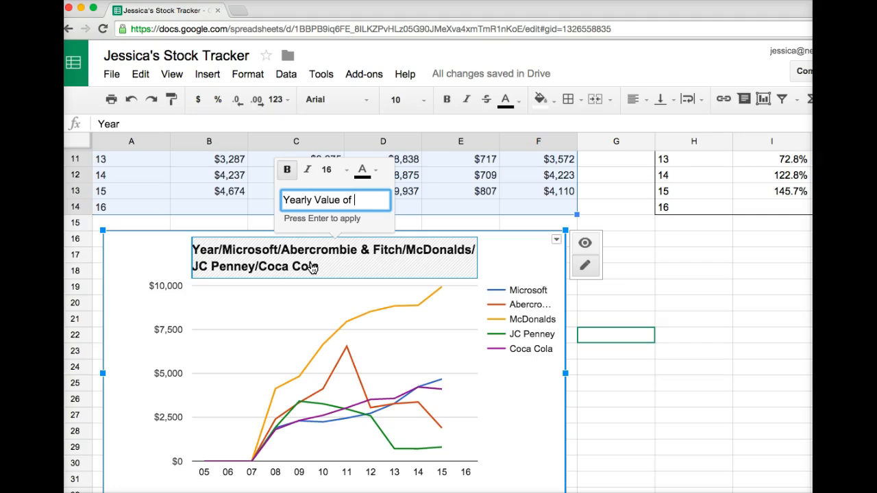
text(My Stocks)
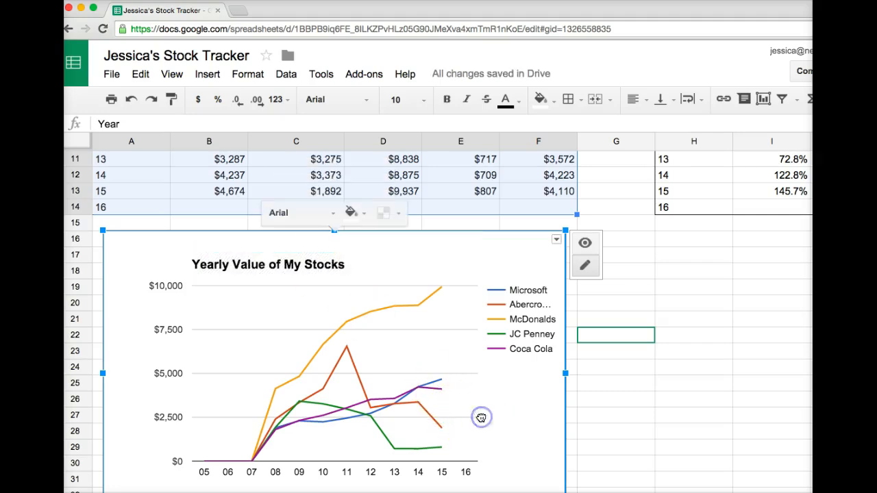
scroll(down, 3)
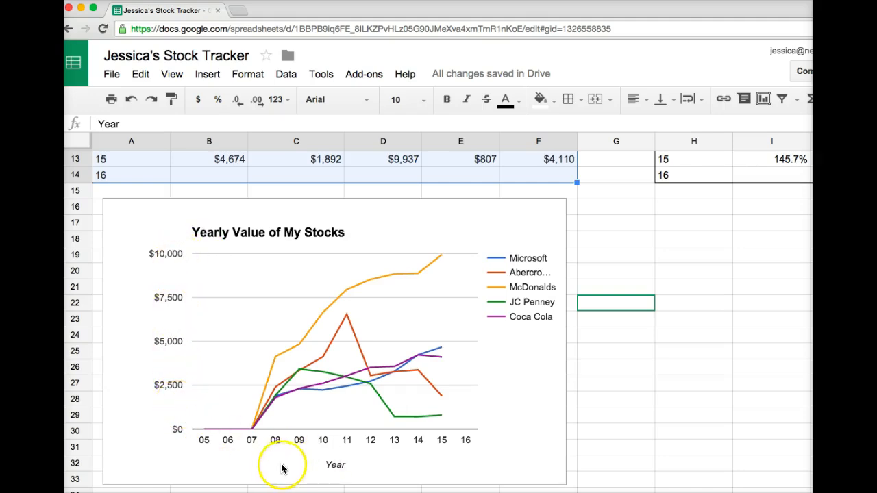
mouse_move(387, 471)
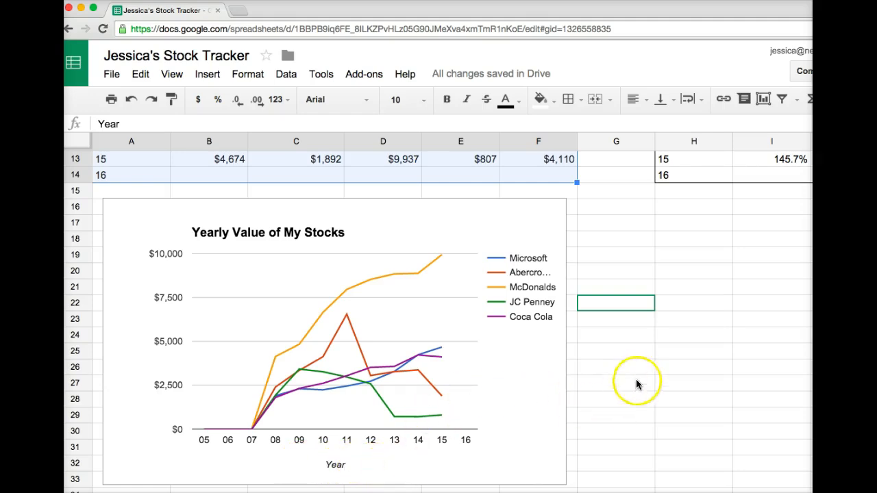
mouse_move(643, 256)
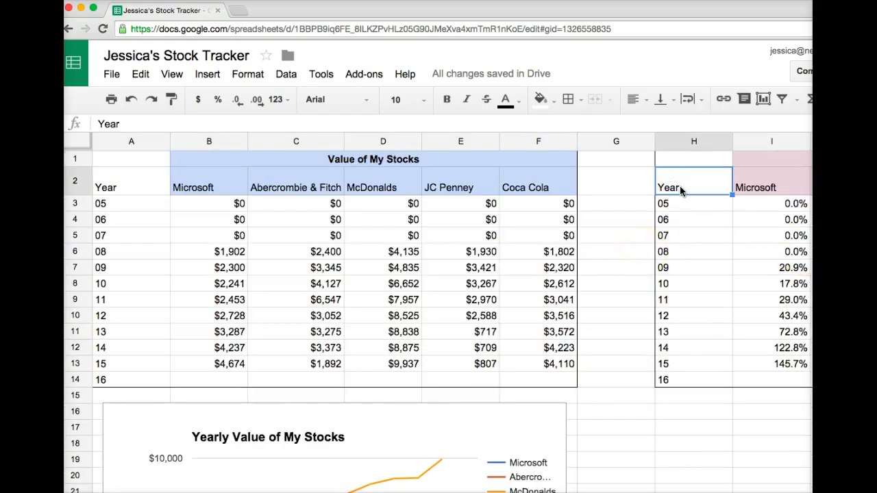
Start a new chart from the Return on Investment table H2:M14.
scroll(right, 3)
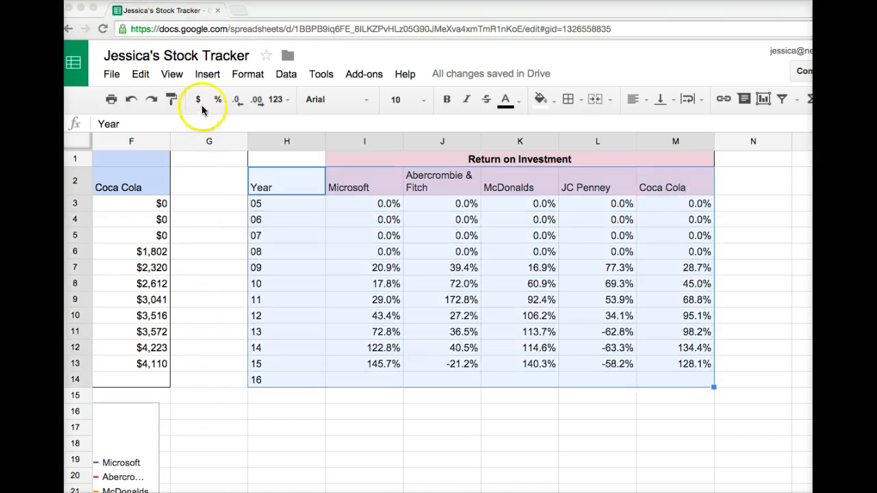
click(207, 74)
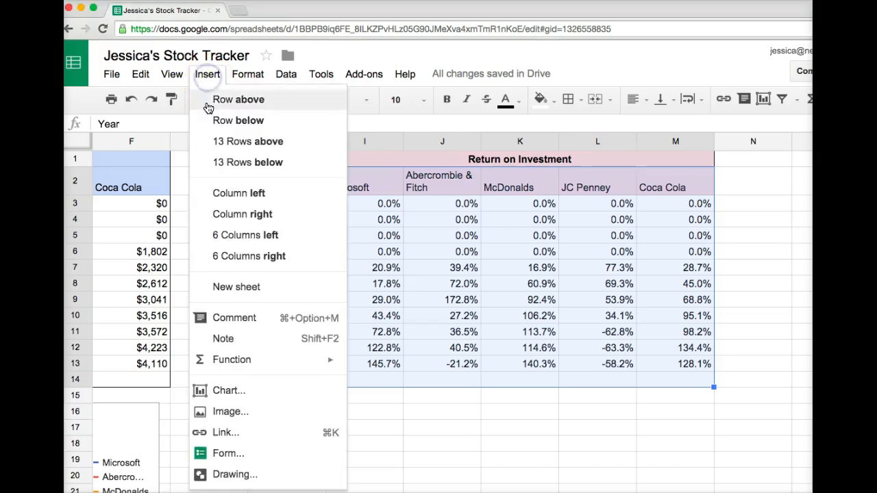
mouse_move(221, 390)
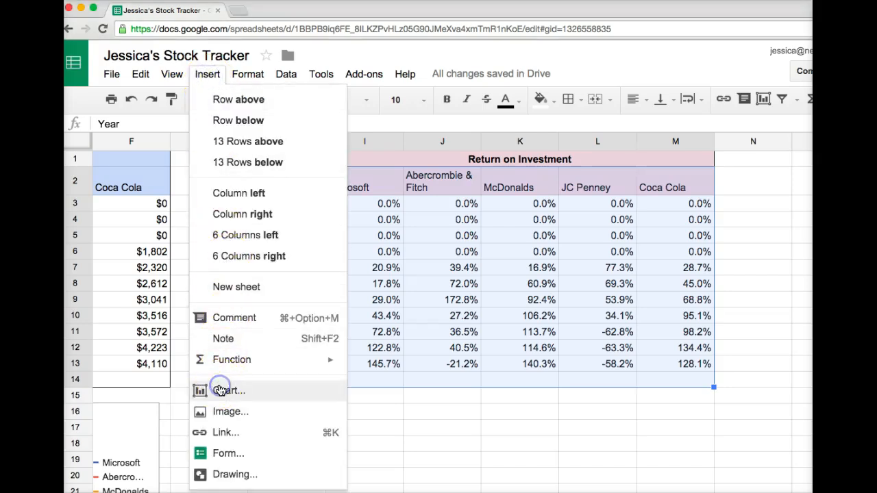
click(220, 389)
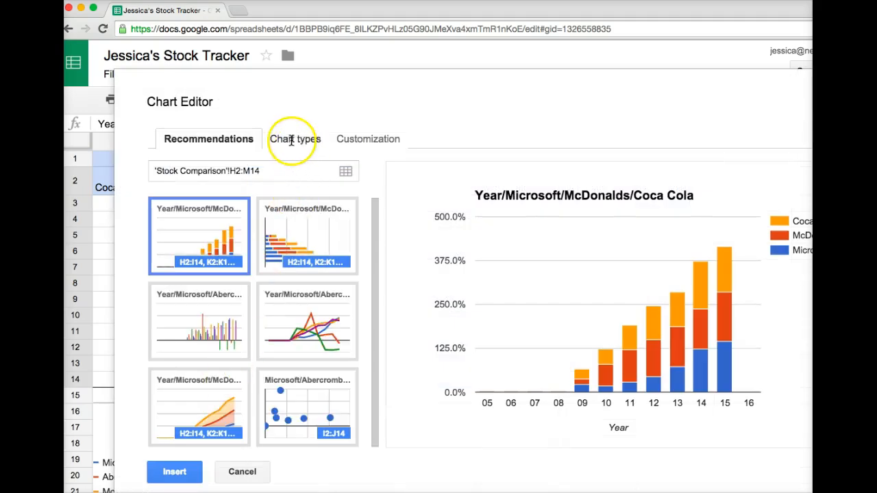
Insert the returns as a Line chart below the Return on Investment table.
click(295, 138)
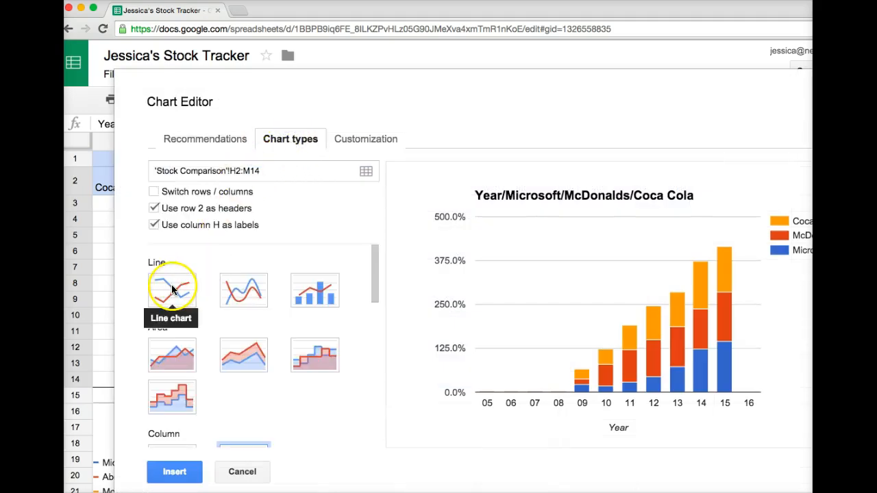
click(172, 289)
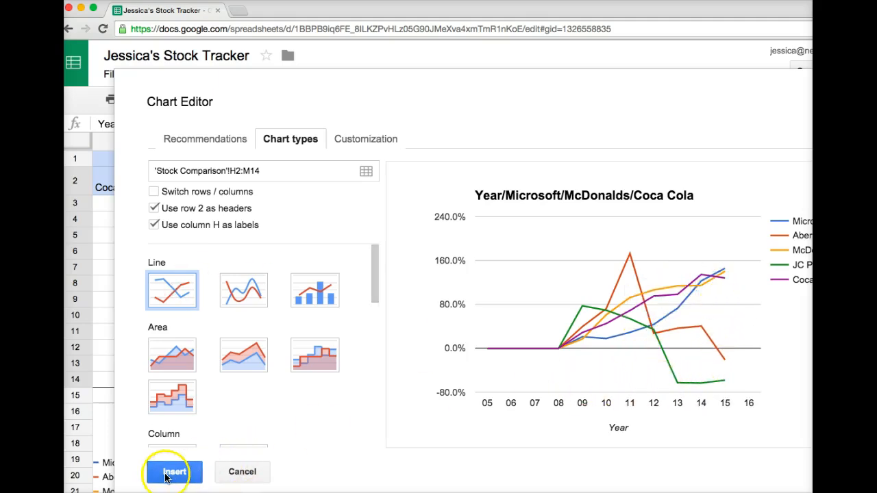
click(174, 472)
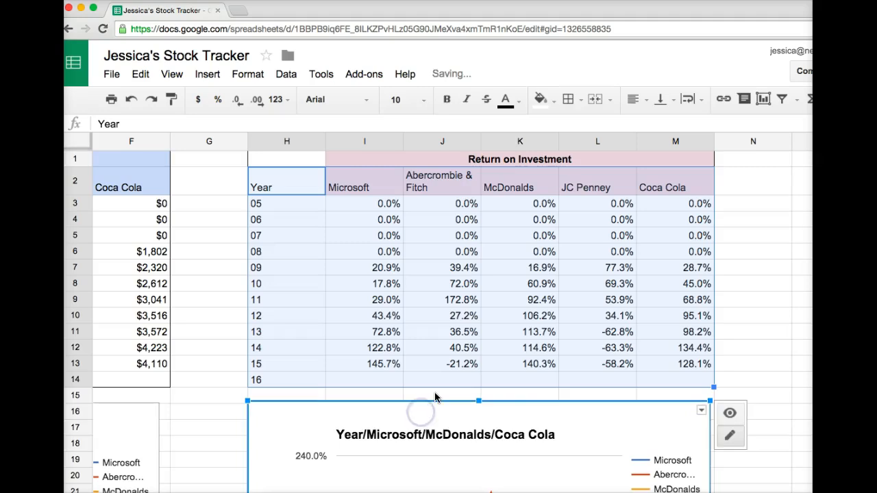
Replace the long company-name chart title with 'Return on Investments'.
scroll(down, 3)
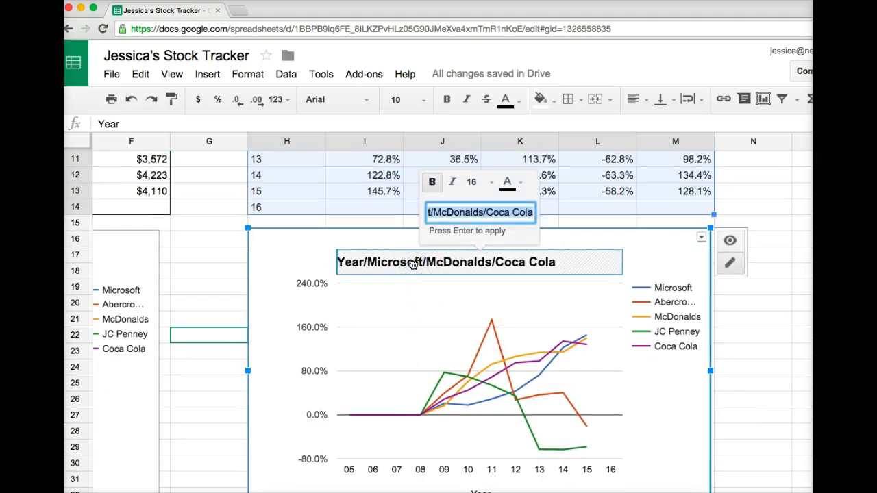
text(Return on Investments)
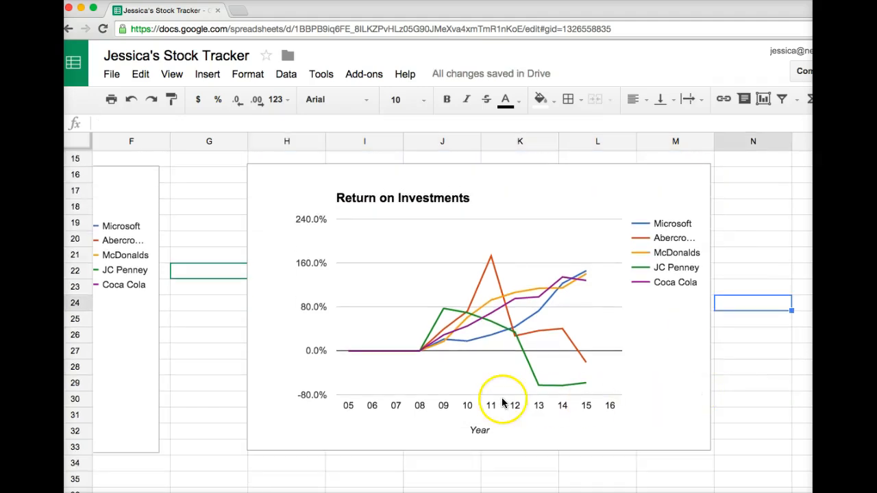
scroll(right, 3)
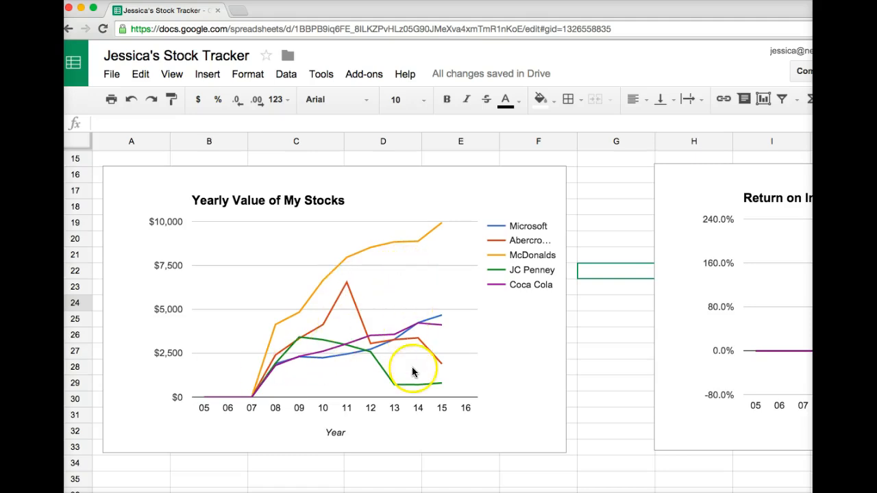
scroll(right, 3)
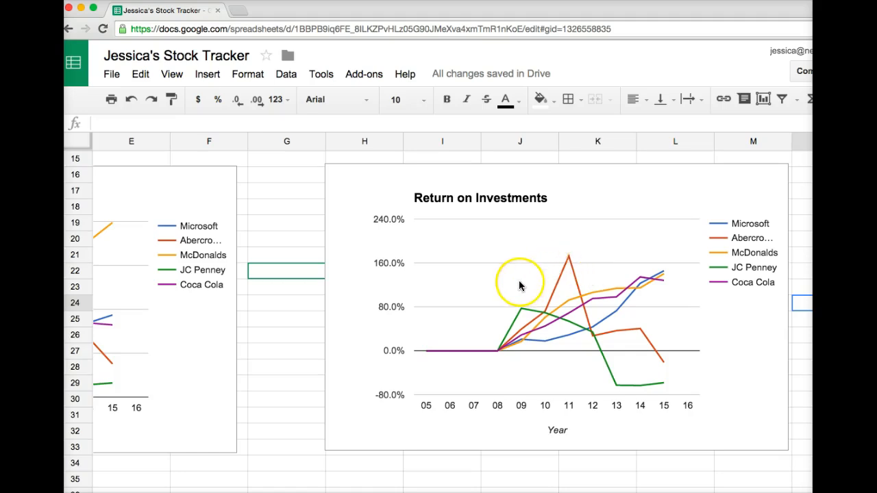
mouse_move(689, 311)
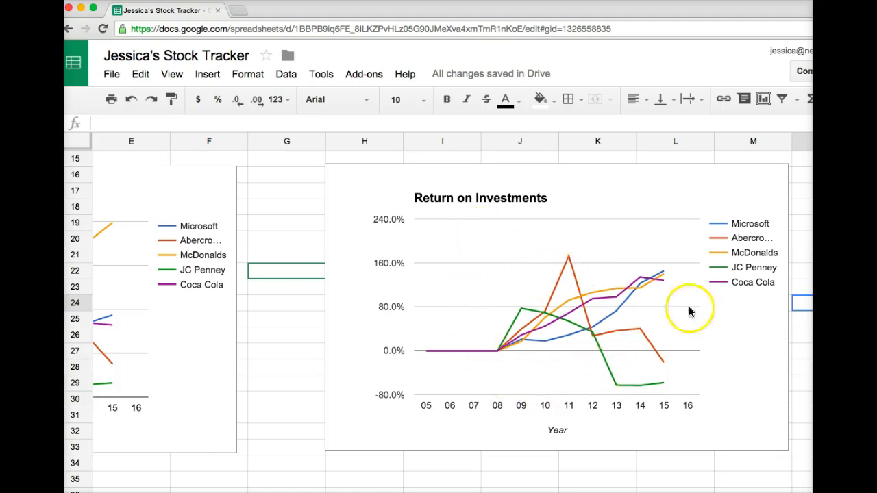
mouse_move(627, 389)
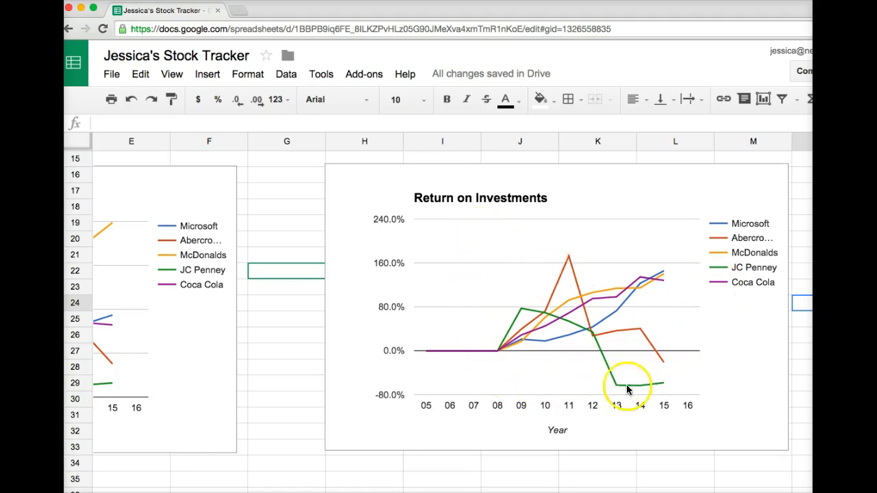